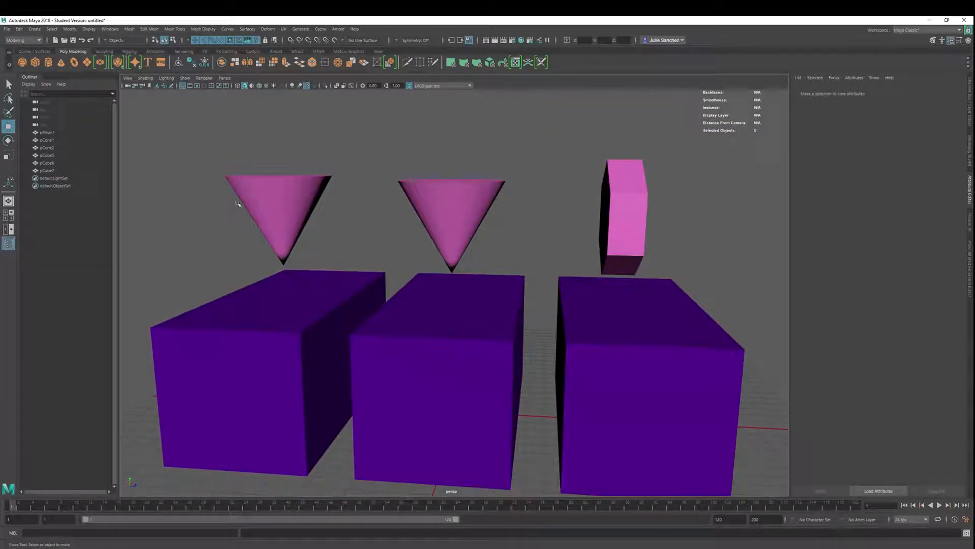
Step: Sink both pink cones into the first two boxes and set the prism atop the third
{"action": "left_click", "coordinate": [277, 218]}
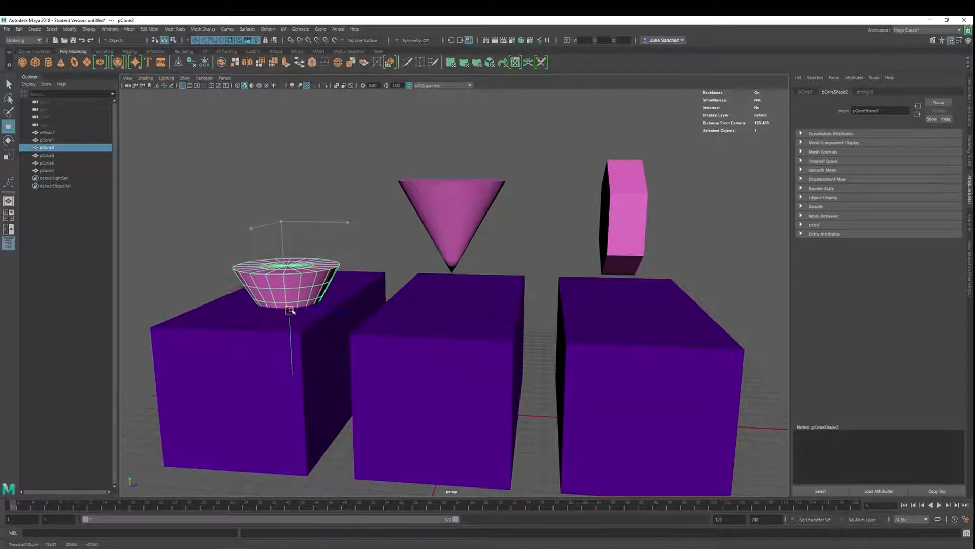
{"action": "left_click", "coordinate": [451, 224]}
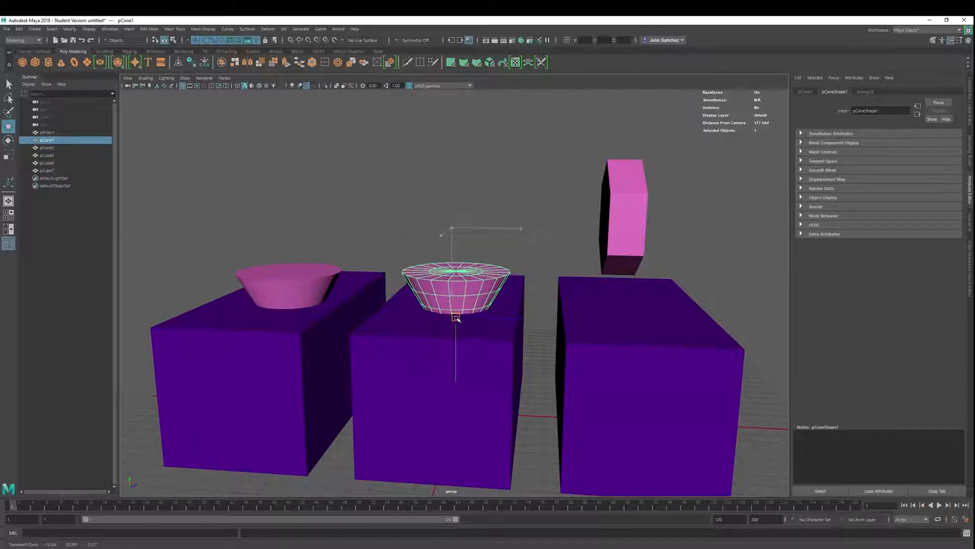
{"action": "left_click", "coordinate": [48, 132]}
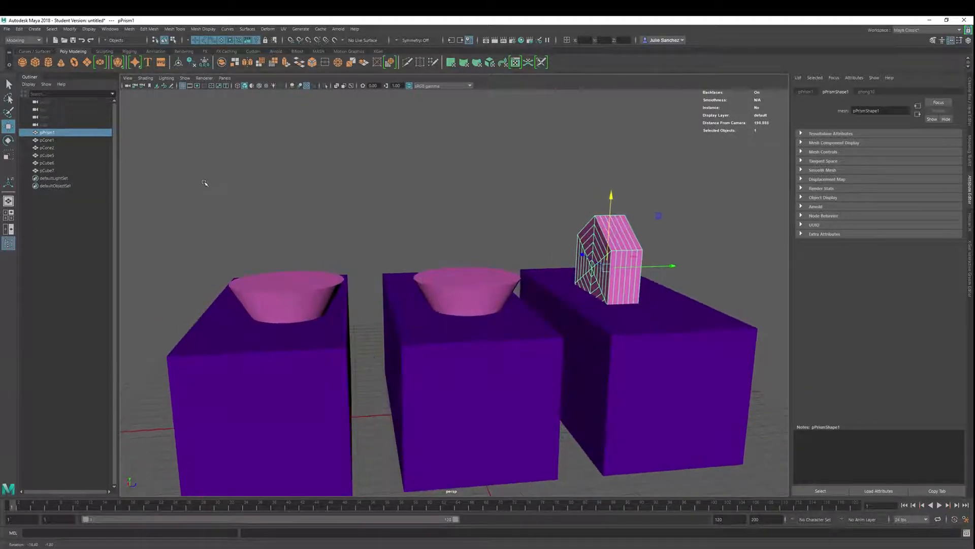
Step: Tear off the Mesh > Booleans submenu as a floating panel
{"action": "left_click", "coordinate": [130, 28]}
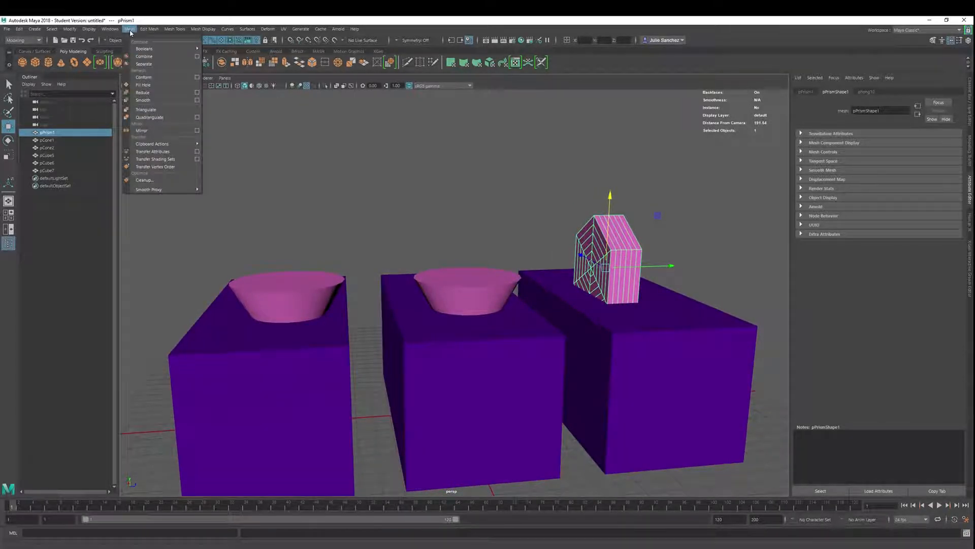
{"action": "left_click", "coordinate": [144, 48]}
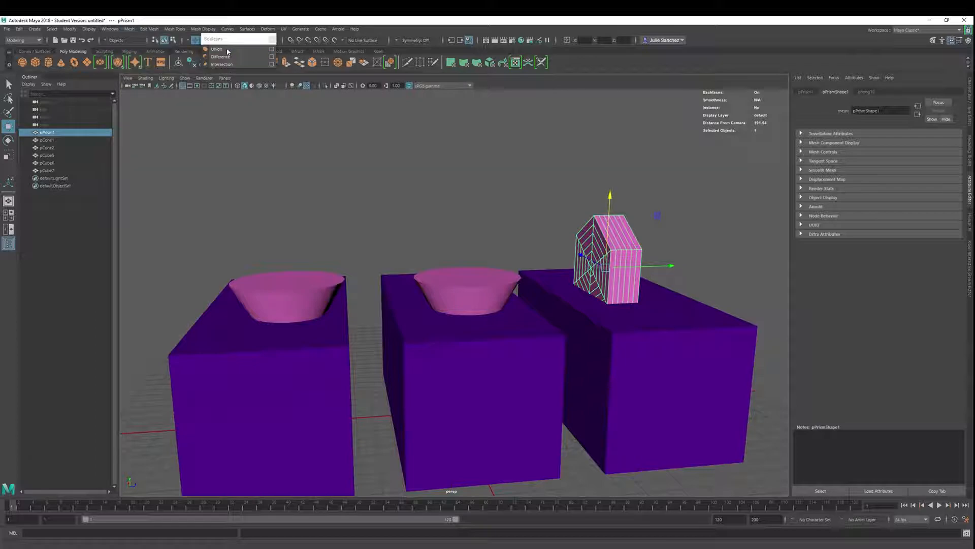
{"action": "left_click", "coordinate": [236, 39]}
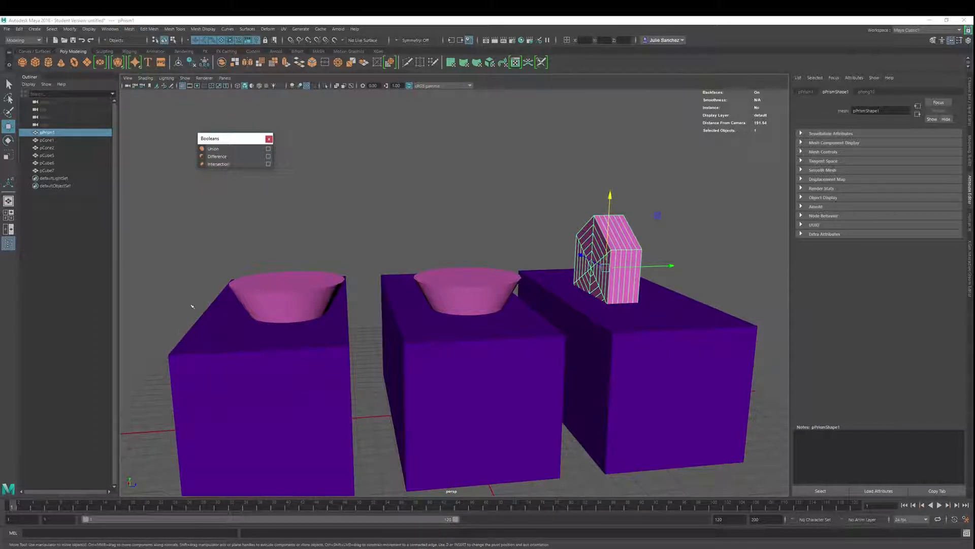
{"action": "mouse_move", "coordinate": [243, 286]}
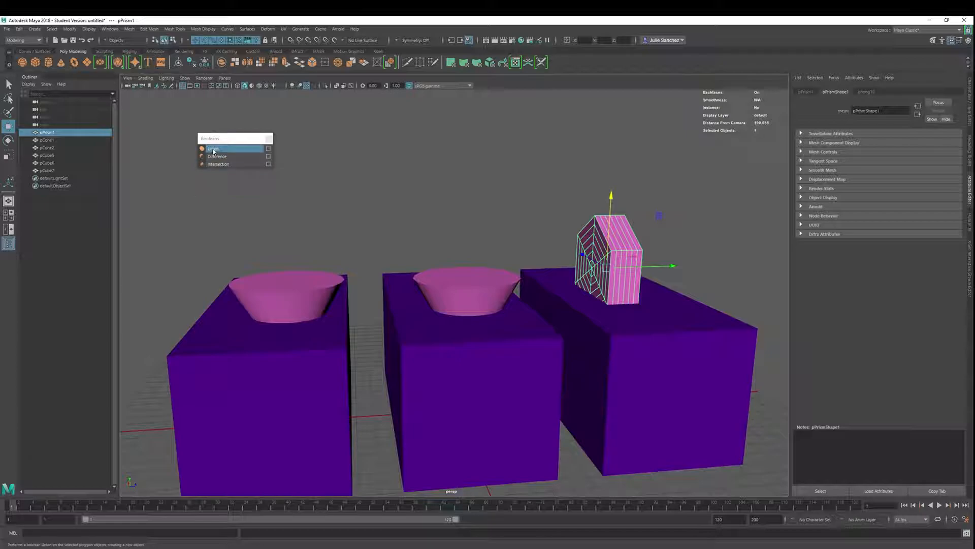
{"action": "mouse_move", "coordinate": [219, 294]}
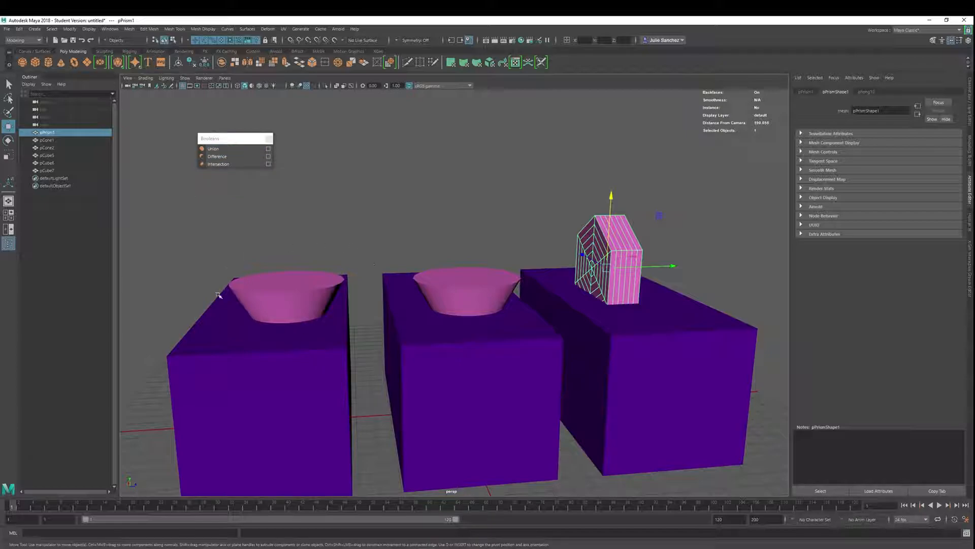
{"action": "mouse_move", "coordinate": [310, 279]}
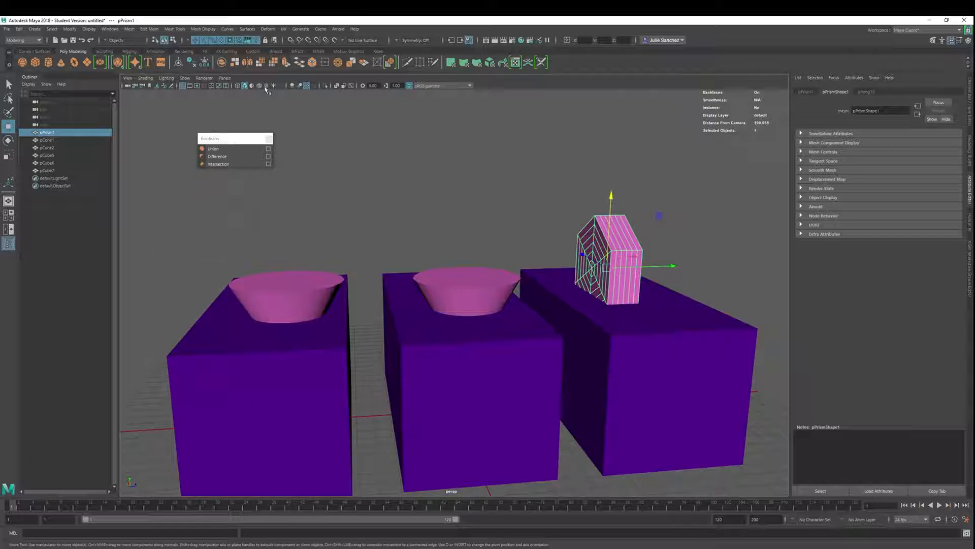
{"action": "mouse_move", "coordinate": [221, 61]}
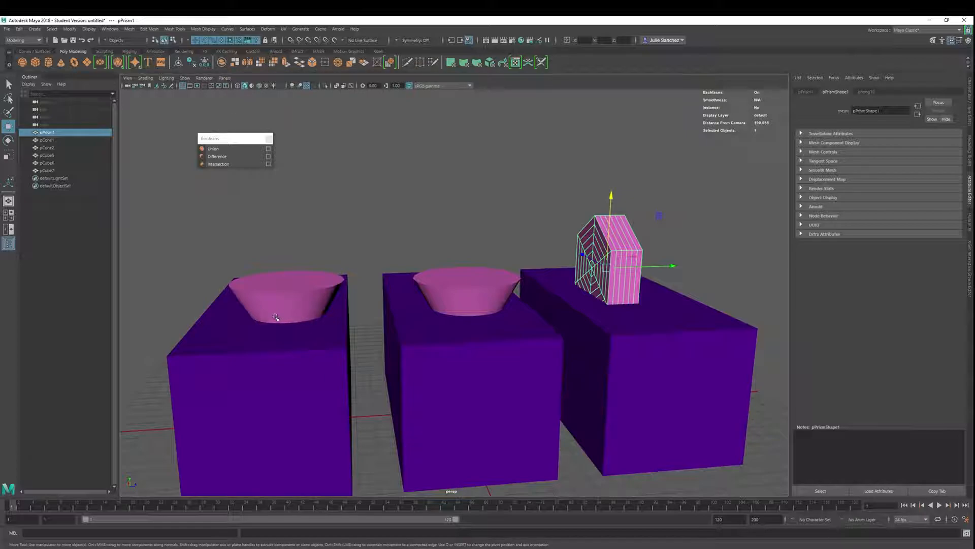
Step: In wireframe view, union pCone2 with pCube5
{"action": "key", "text": "4"}
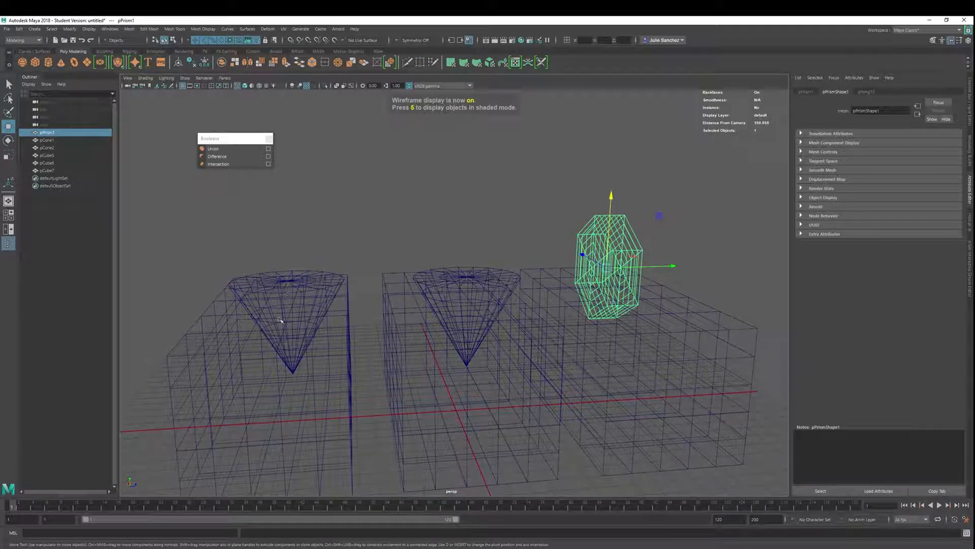
{"action": "mouse_move", "coordinate": [235, 149]}
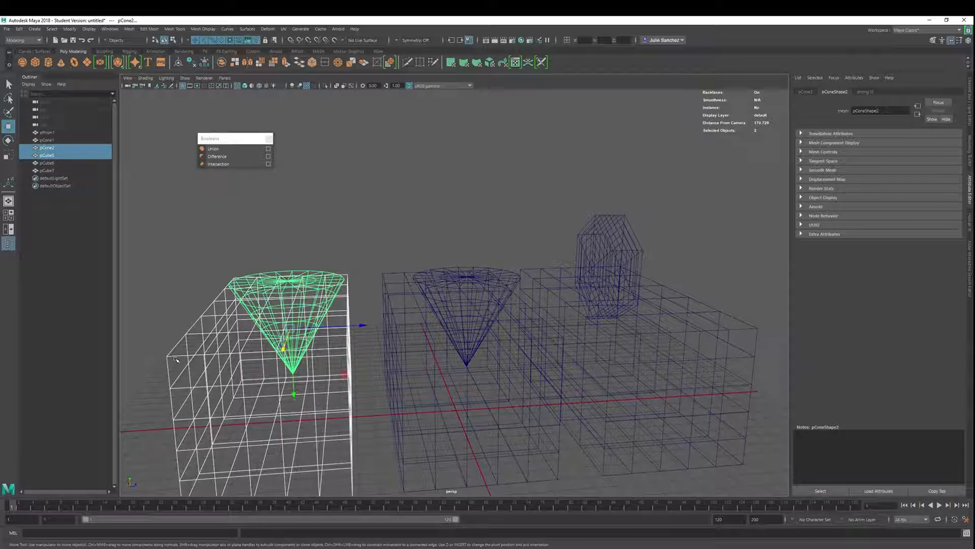
{"action": "mouse_move", "coordinate": [205, 428]}
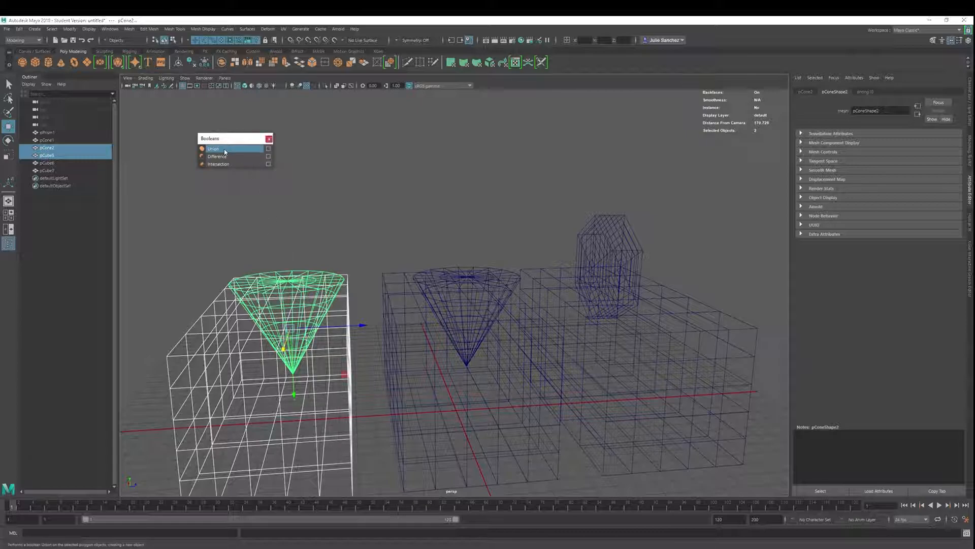
{"action": "left_click", "coordinate": [213, 148]}
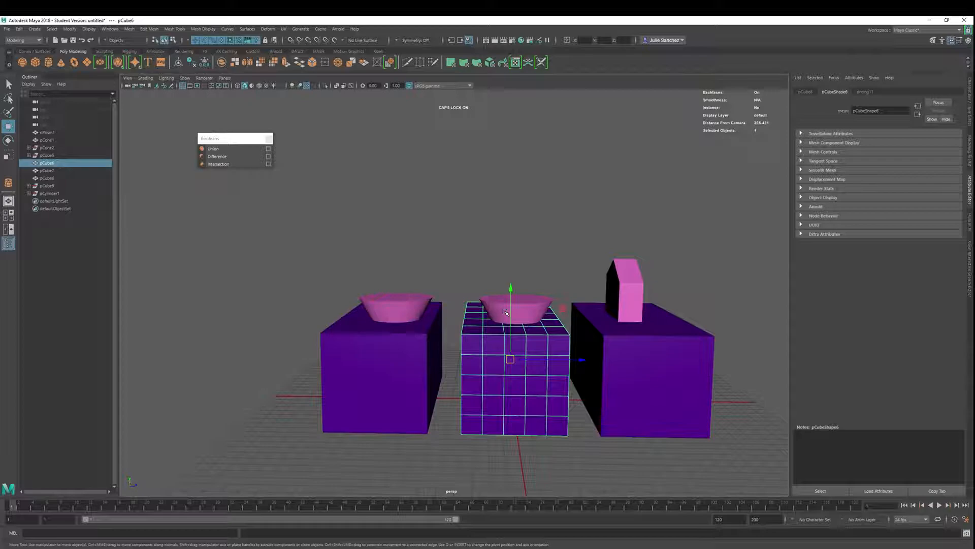
Step: Subtract the second cone from the middle box with Difference
{"action": "left_click", "coordinate": [217, 156]}
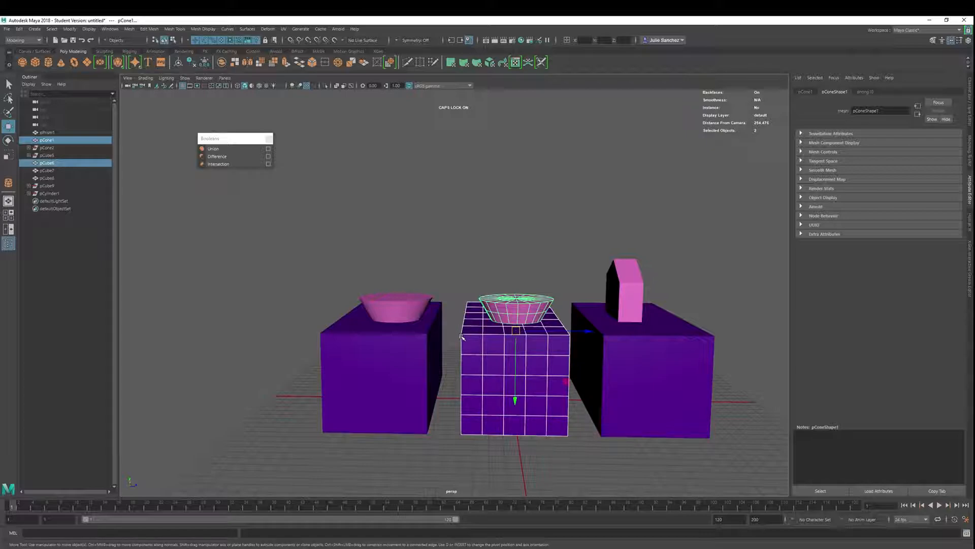
{"action": "mouse_move", "coordinate": [218, 156]}
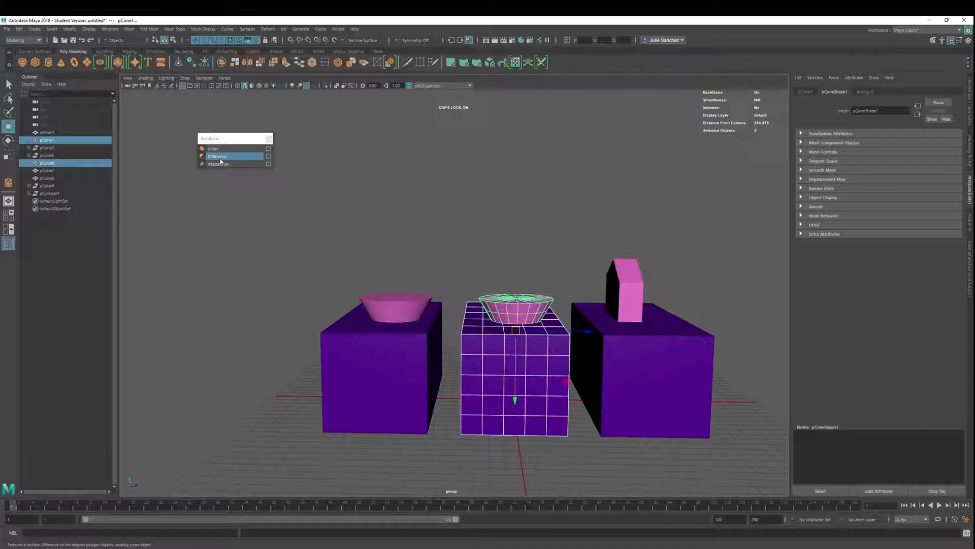
{"action": "left_click", "coordinate": [216, 156]}
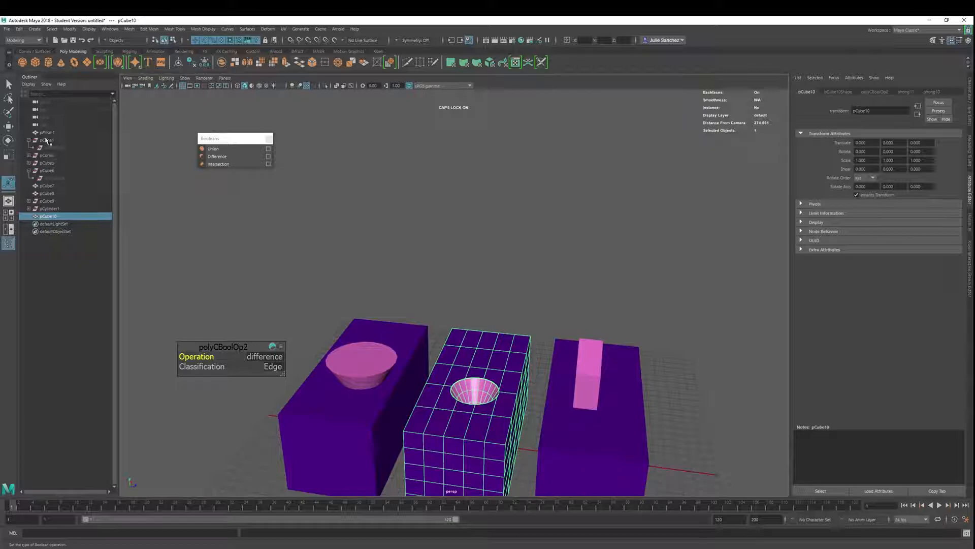
Step: Expand pCone1 in the Outliner and select the original pCone2 inside it
{"action": "left_click", "coordinate": [47, 155]}
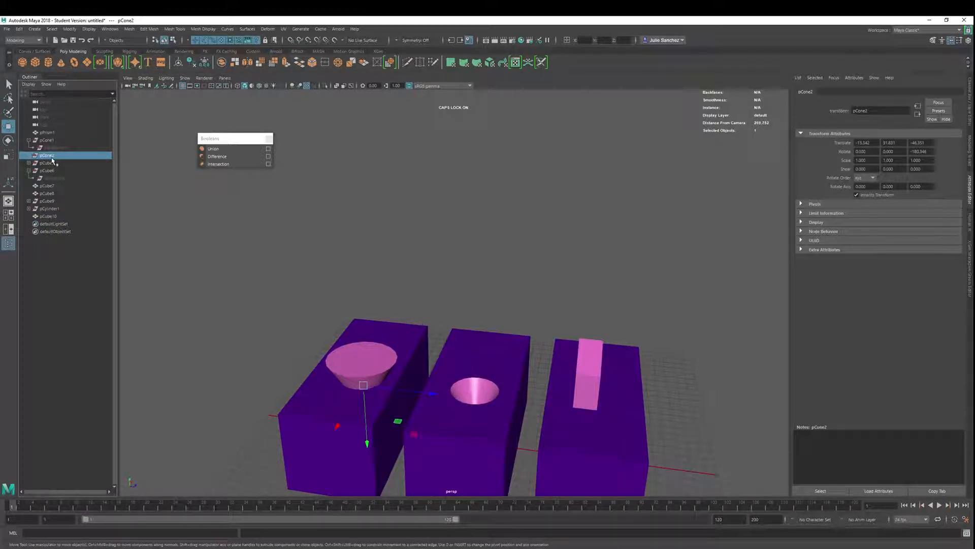
{"action": "left_click", "coordinate": [46, 139]}
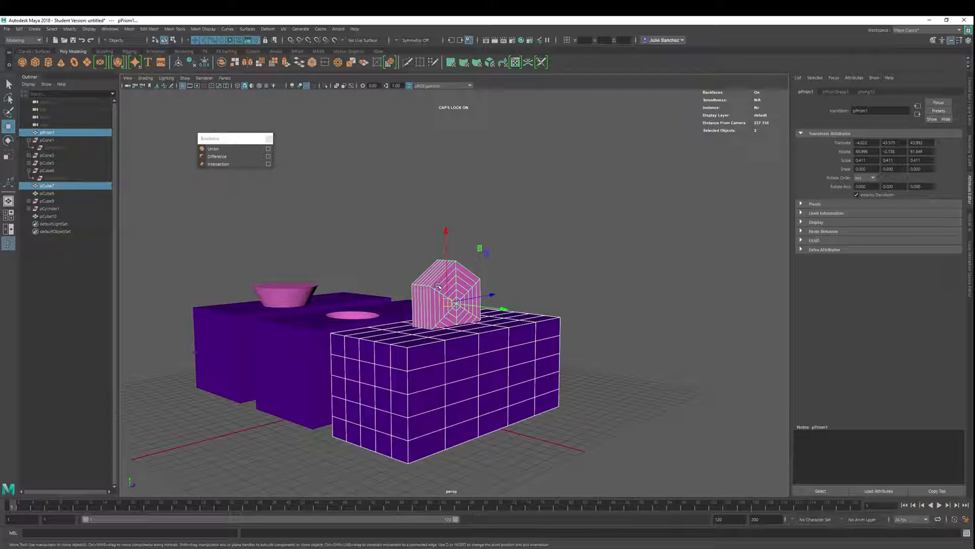
{"action": "mouse_move", "coordinate": [218, 164]}
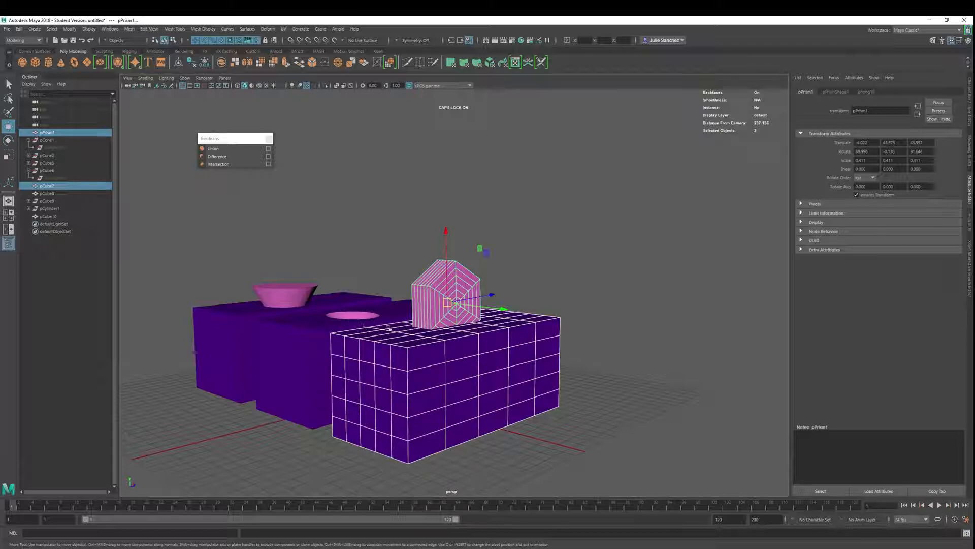
Step: Switch pPrism1 and pCube7 to wireframe display to inspect their overlap
{"action": "key", "text": "4"}
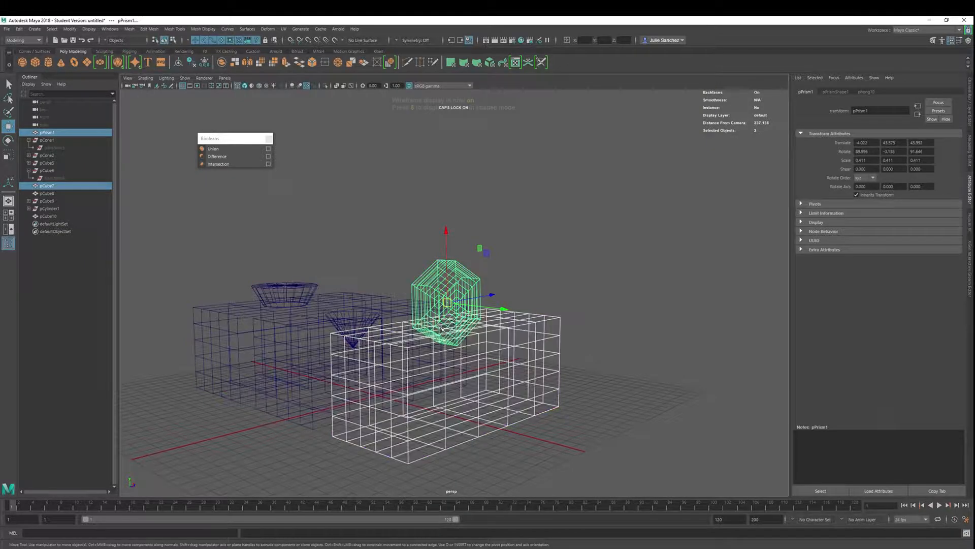
{"action": "key", "text": "4"}
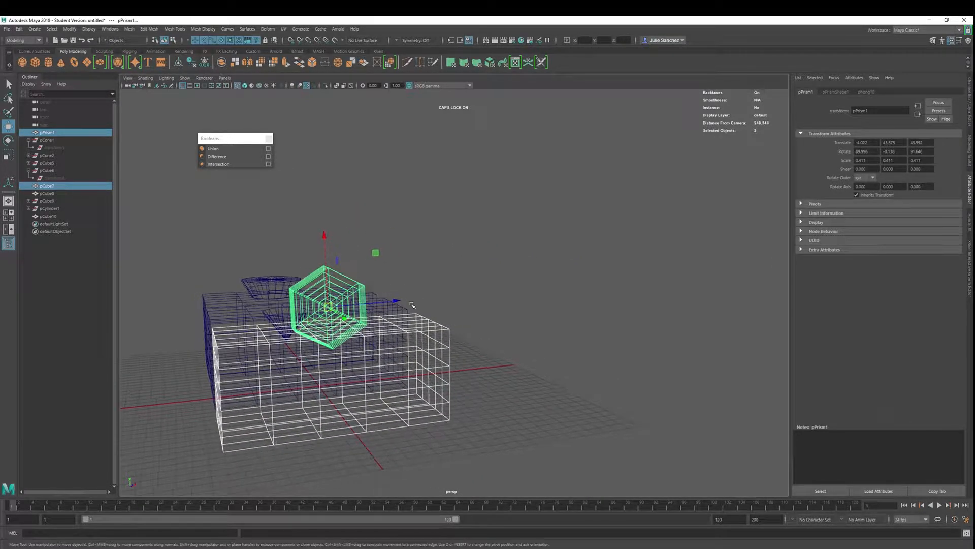
Step: Apply Intersection to the prism and third box
{"action": "left_click", "coordinate": [218, 164]}
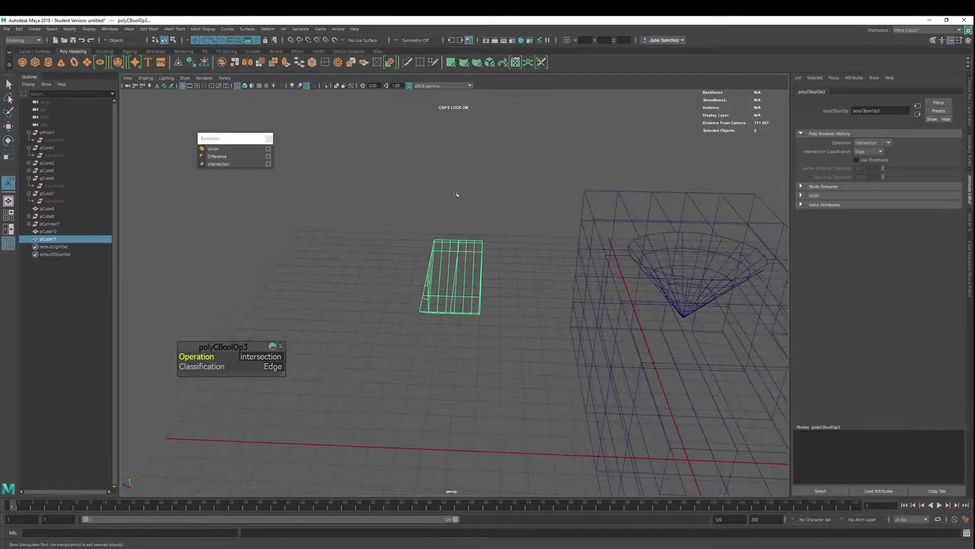
Step: Switch back to shaded display and select the intersection result
{"action": "key", "text": "4"}
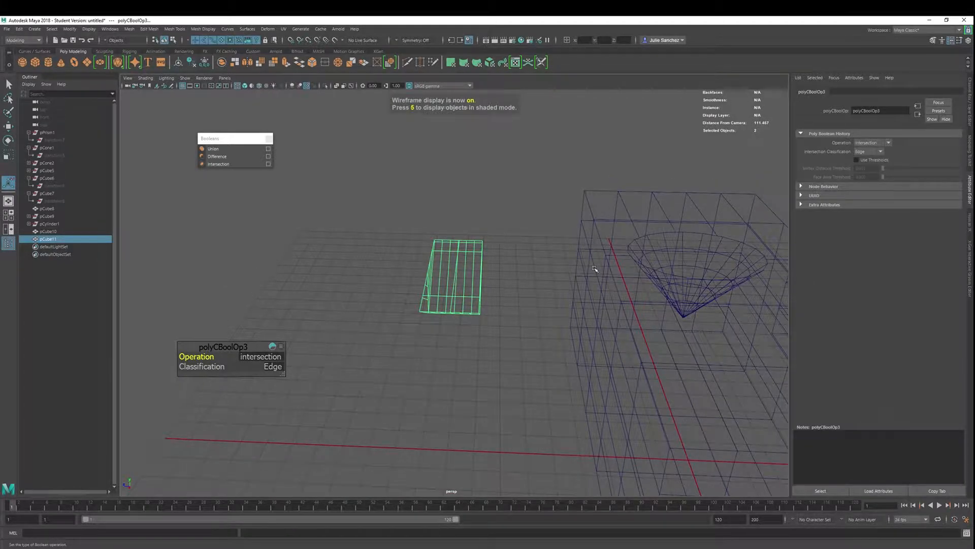
{"action": "key", "text": "5"}
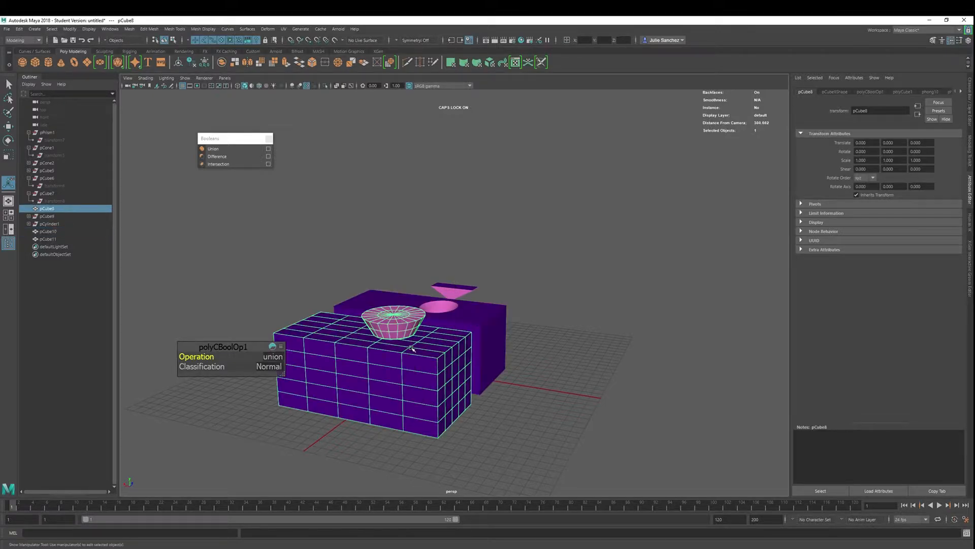
{"action": "left_click", "coordinate": [219, 164]}
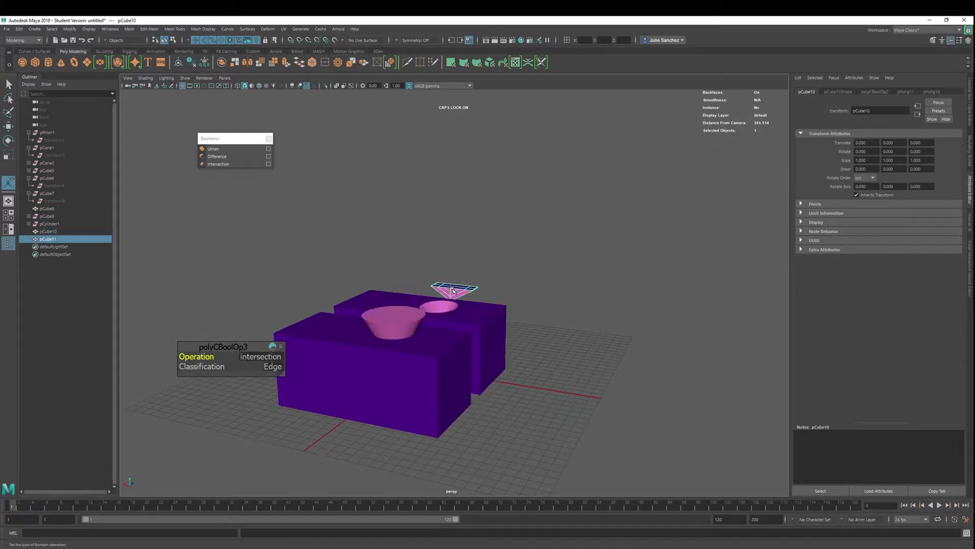